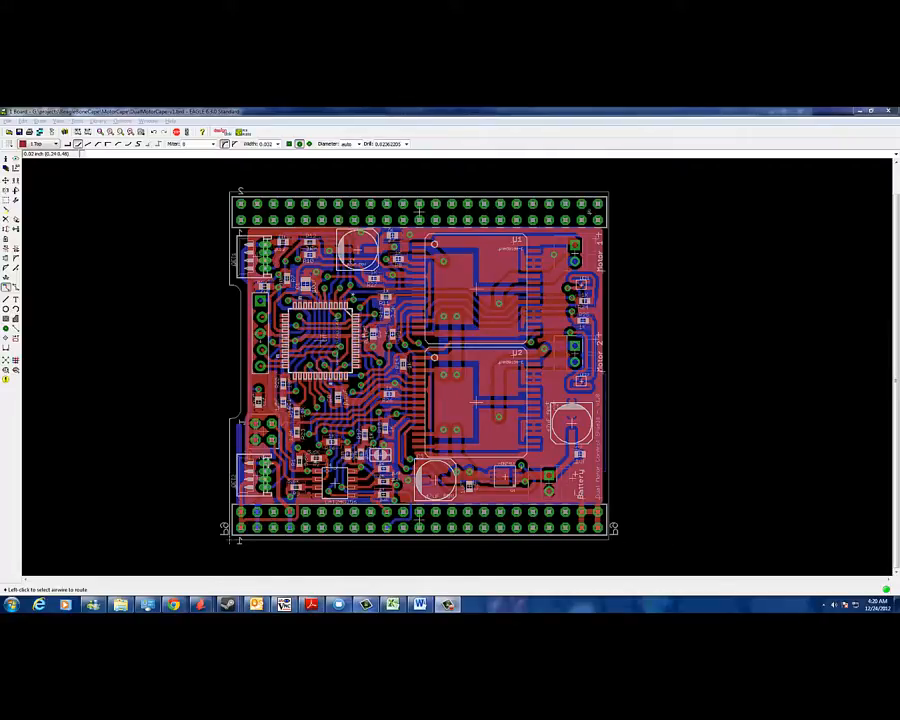
mouse_move(488, 258)
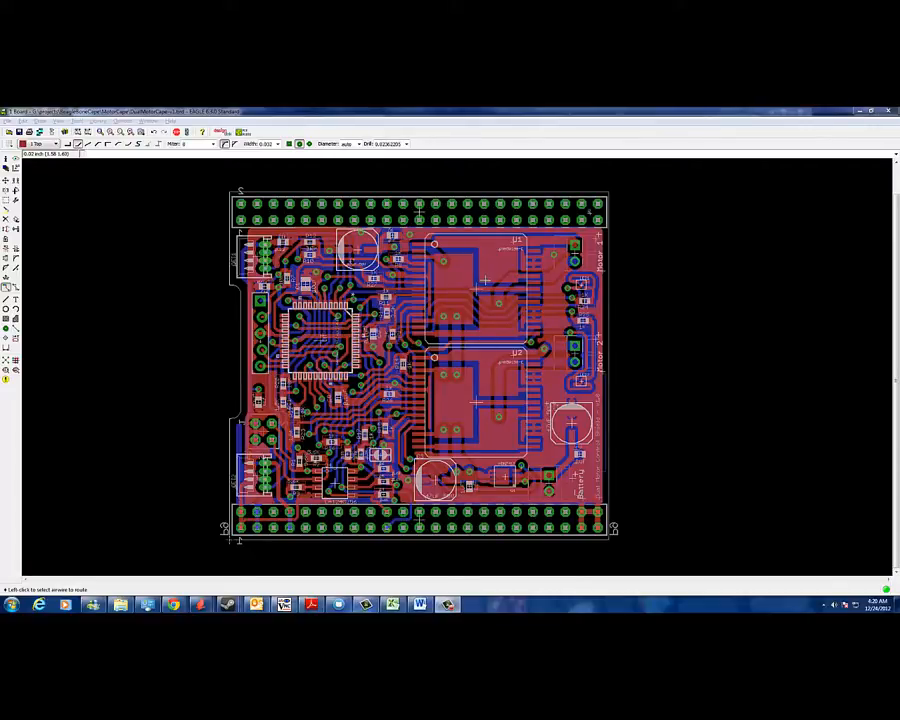
mouse_move(370, 298)
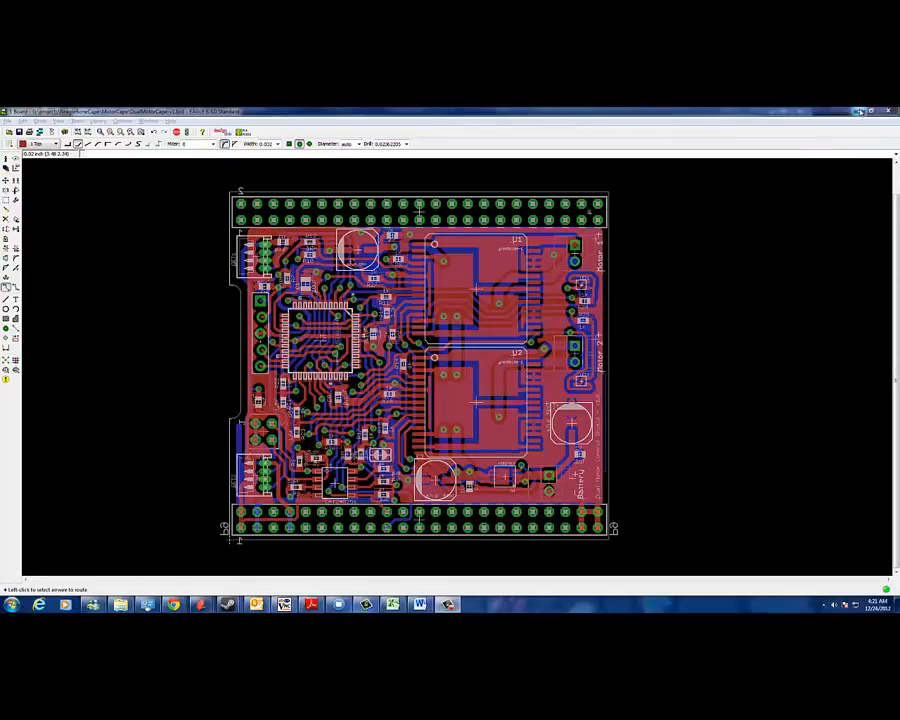
Show the DualMotorCape.sch schematic and scroll across the sheet
left_click(856, 112)
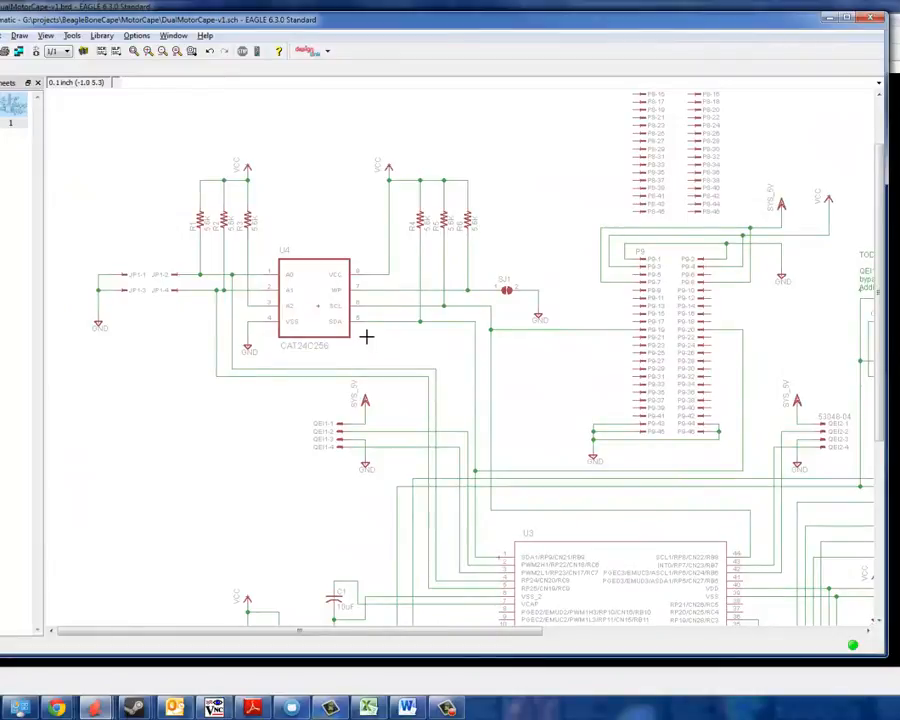
scroll("down", 3)
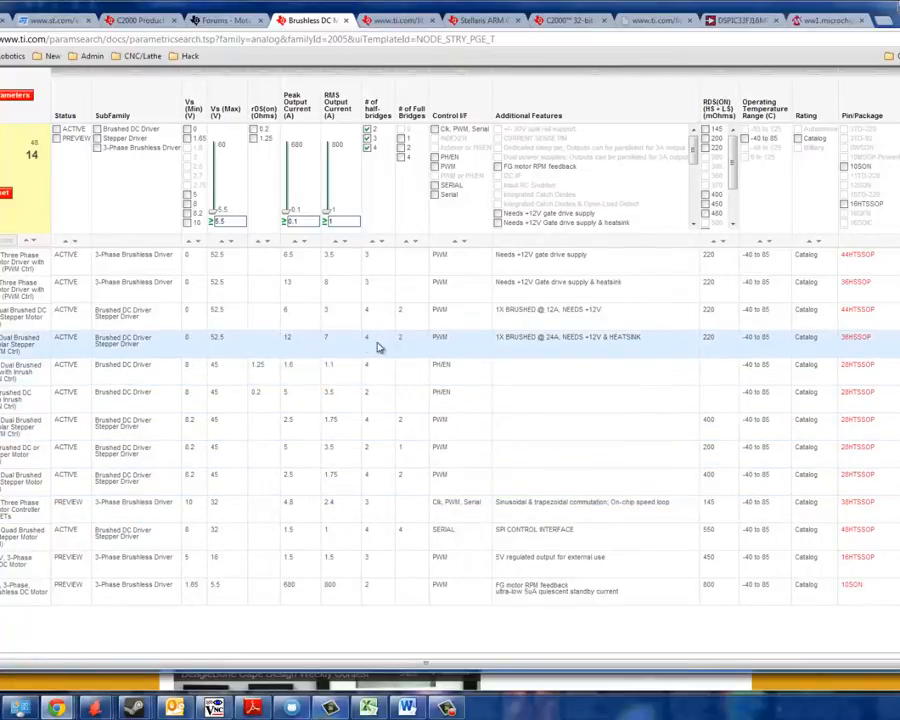
mouse_move(510, 348)
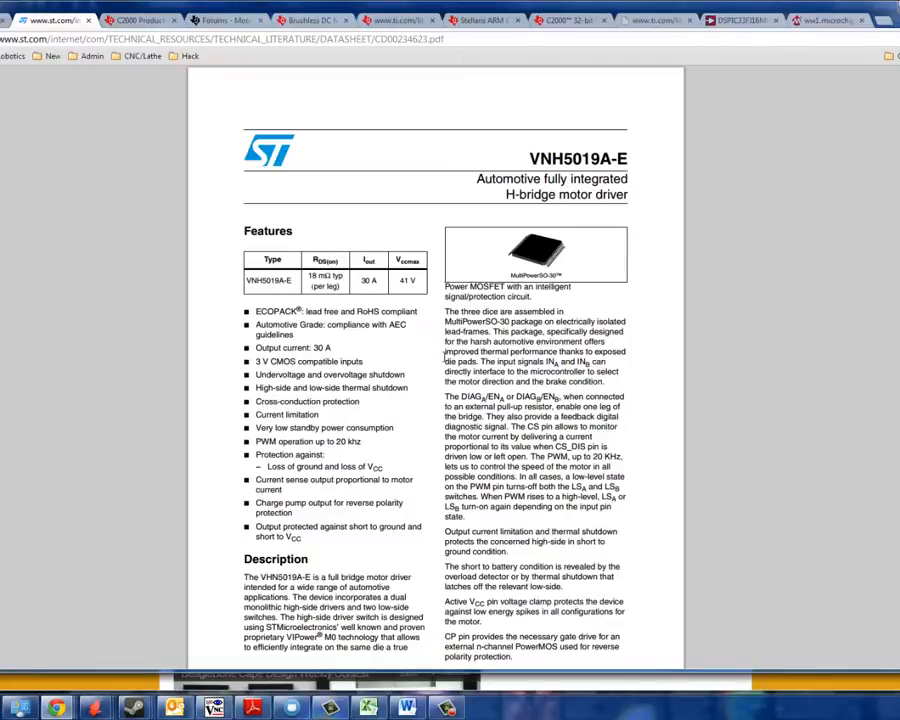
mouse_move(428, 358)
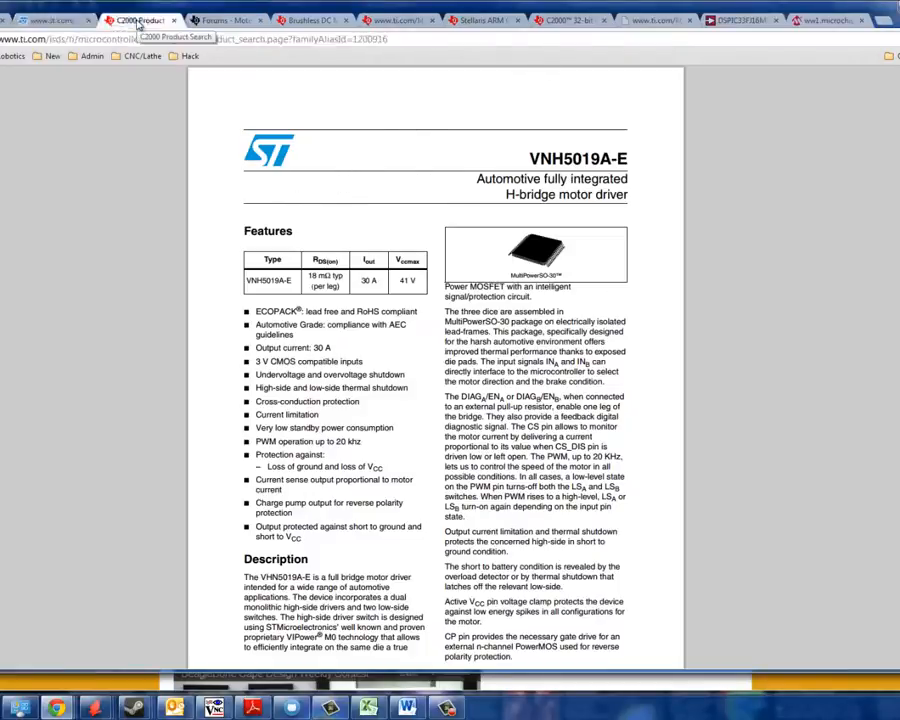
Show the C2000 microcontroller table's GPIO, package, temperature and price columns
left_click(140, 20)
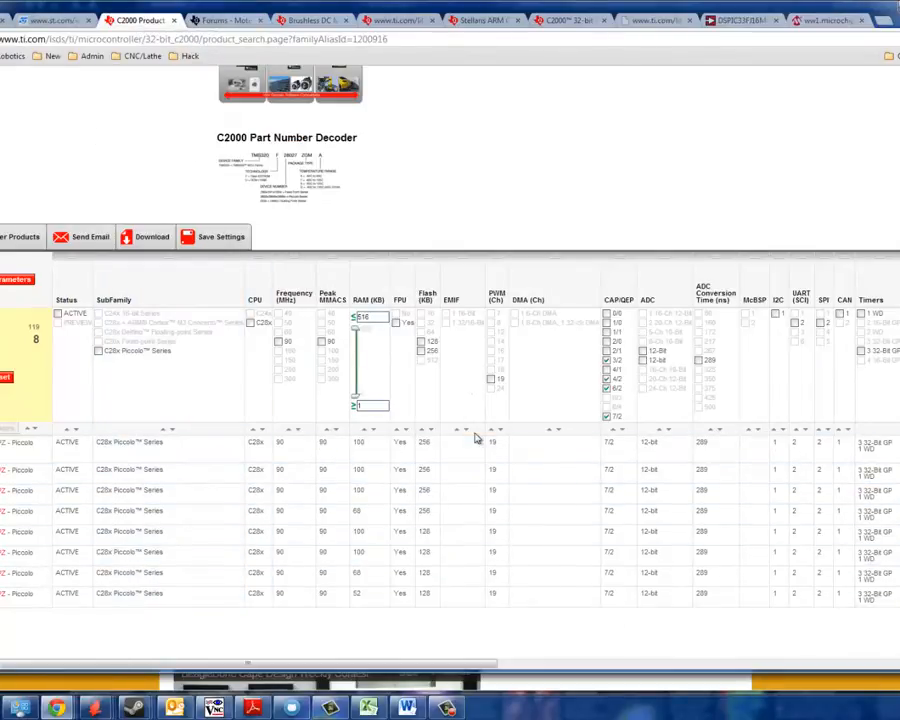
mouse_move(544, 424)
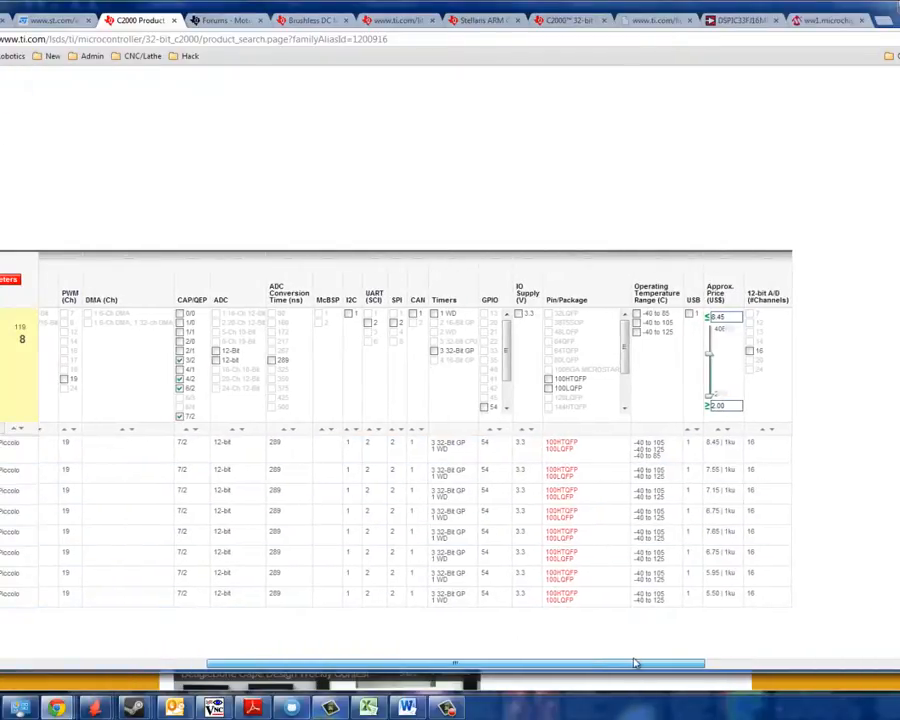
scroll("left", 3)
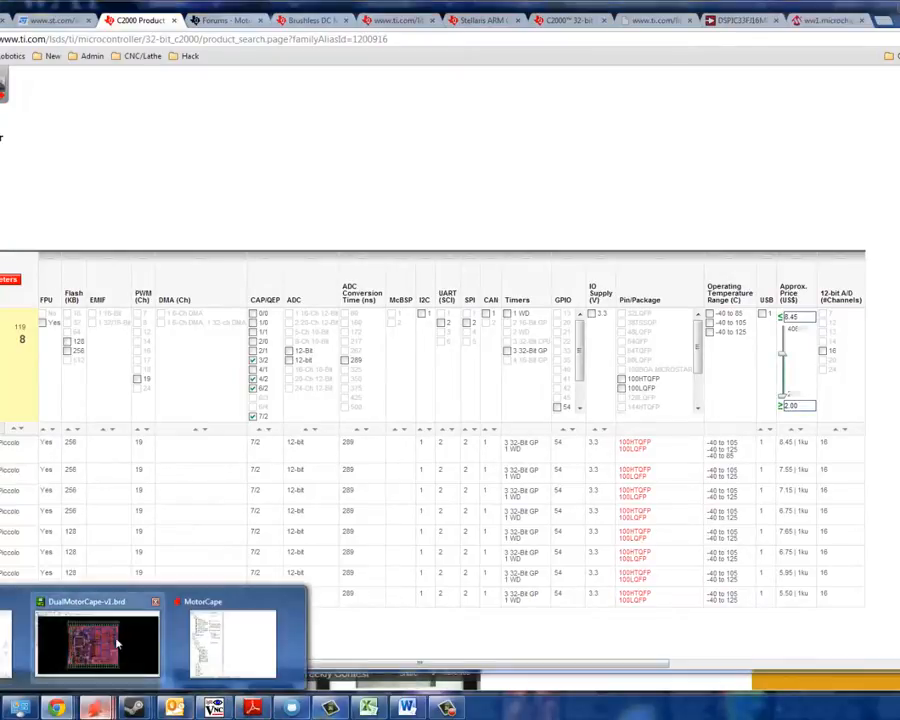
Restore the DualMotorCape.brd board editor and zoom the routed two-layer layout
left_click(96, 640)
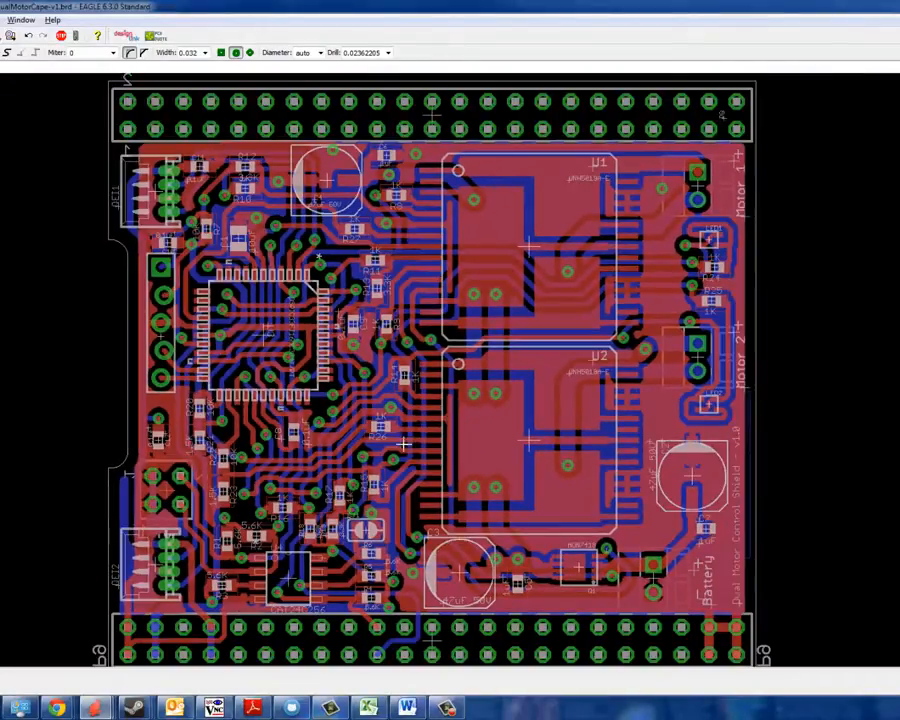
scroll("down", 3)
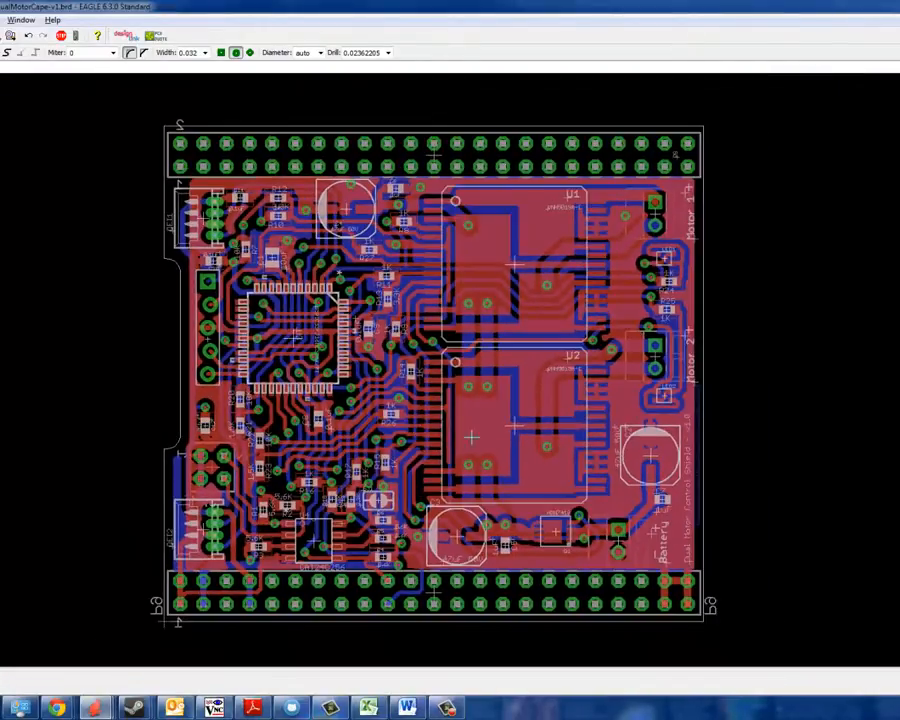